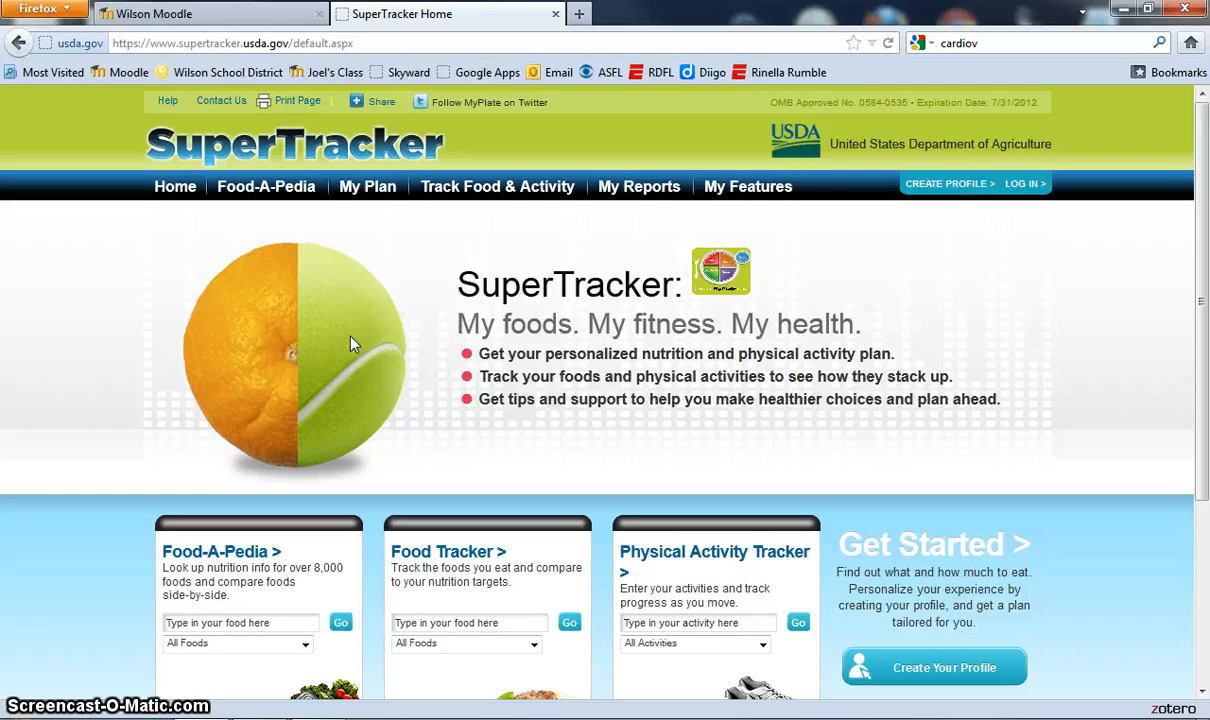
Open the Create Your Profile form from the SuperTracker header
{"action": "left_click", "coordinate": [948, 183]}
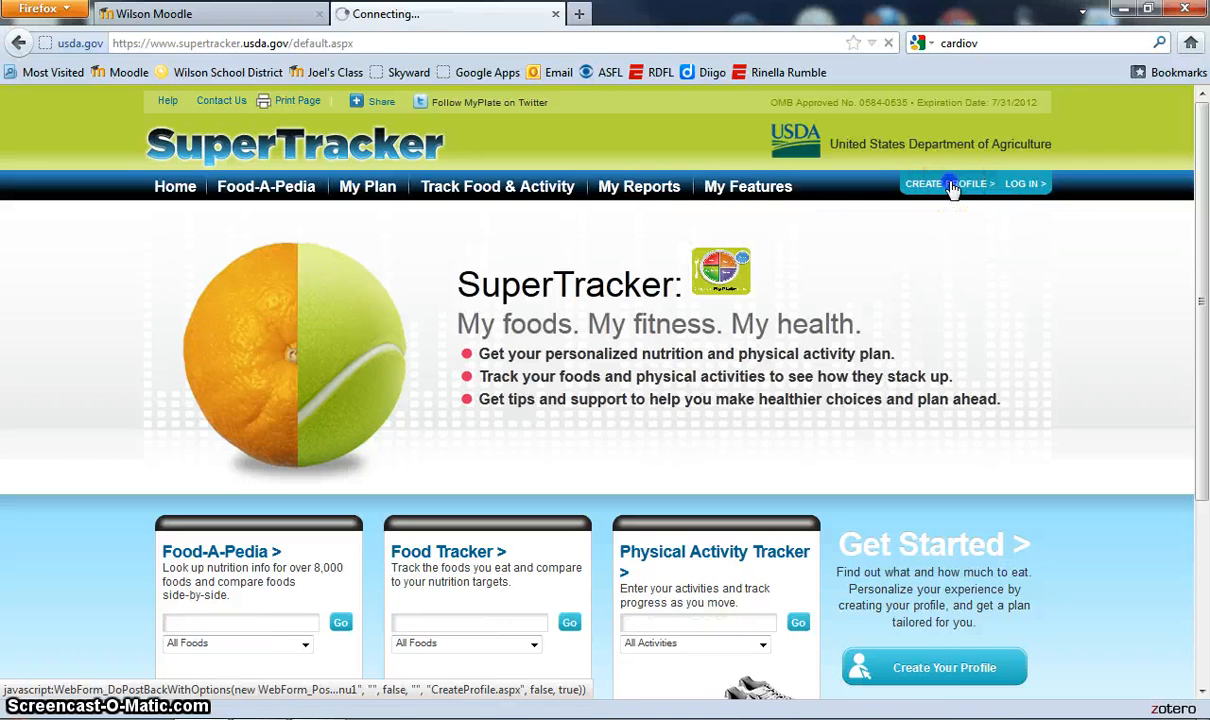
{"action": "left_click", "coordinate": [946, 183]}
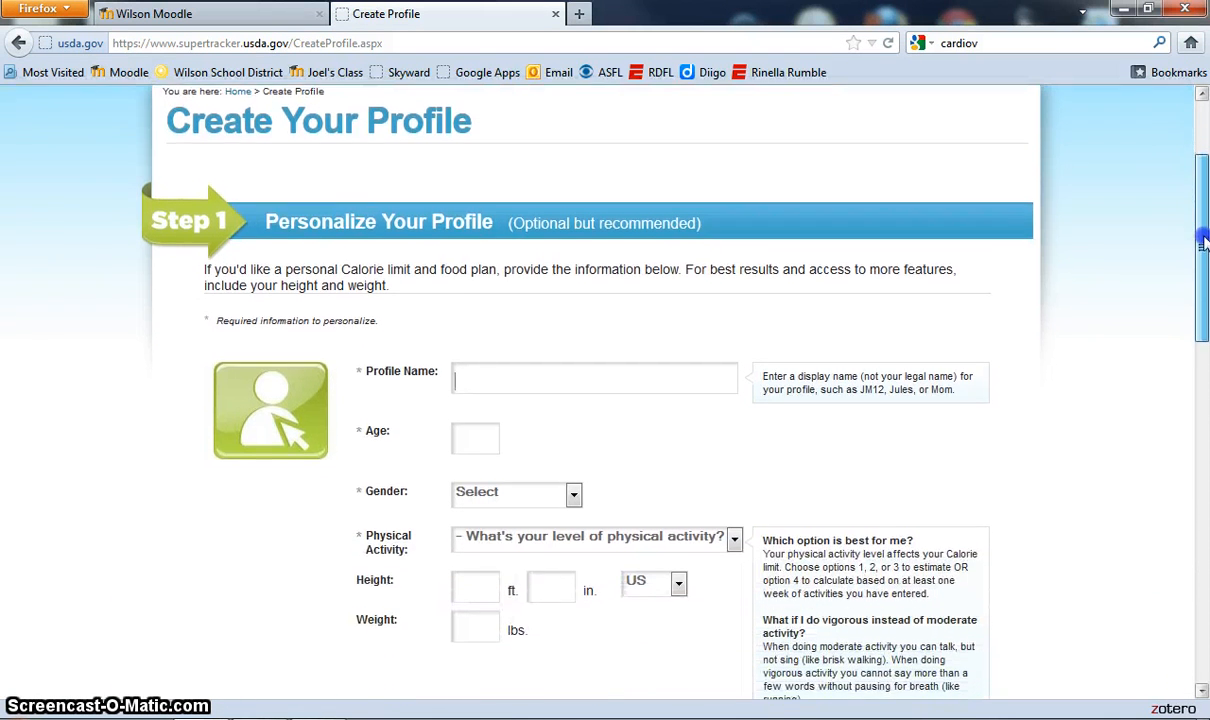
Scroll down the profile form to the Step 2 registration fields
{"action": "scroll", "scroll_direction": "down", "scroll_amount": 3}
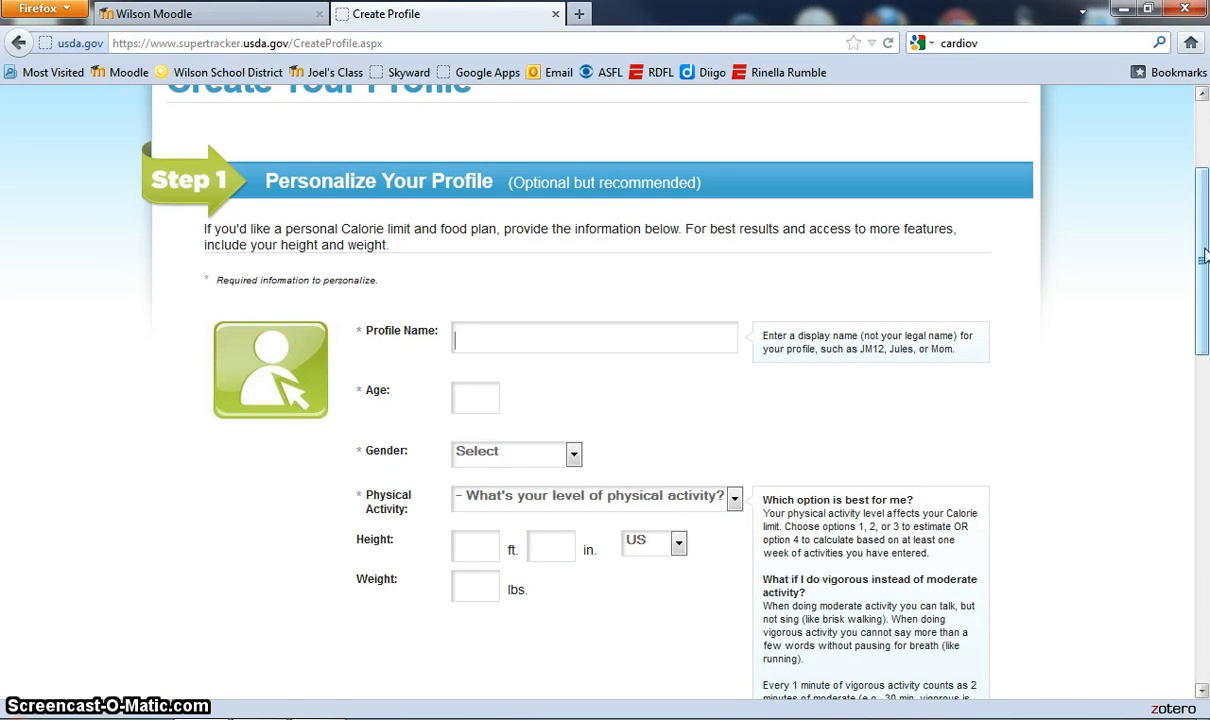
{"action": "scroll", "scroll_direction": "down", "scroll_amount": 3}
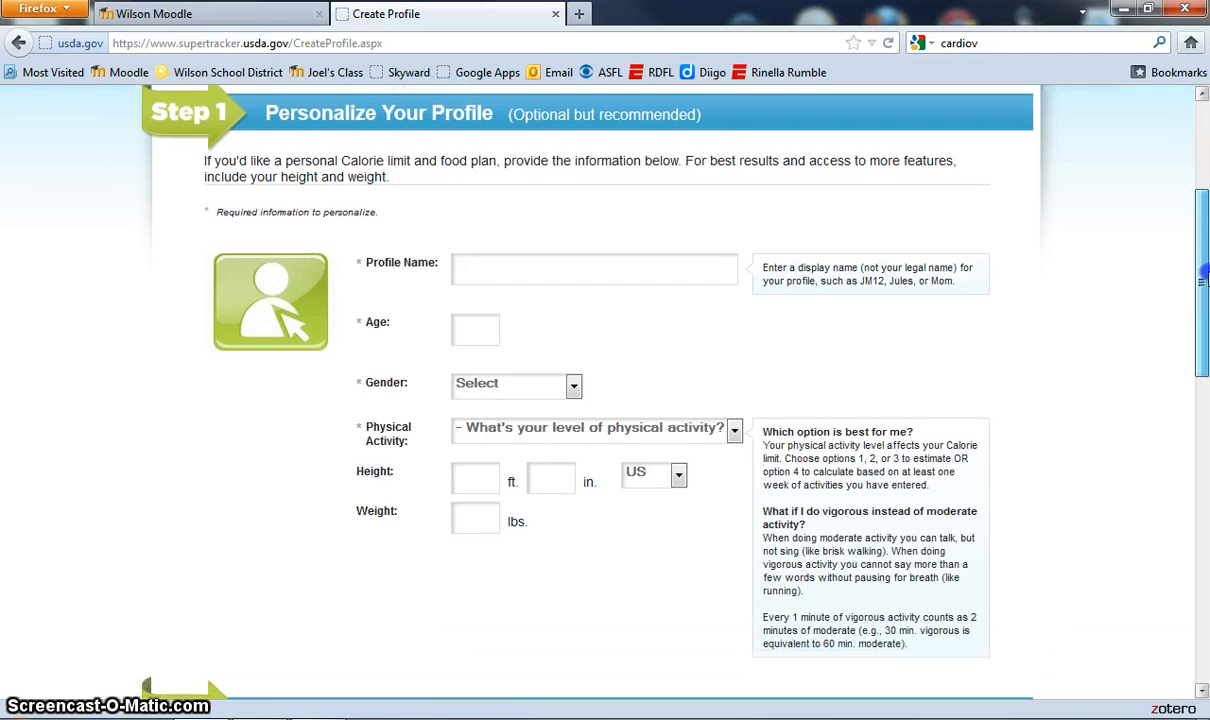
{"action": "scroll", "scroll_direction": "down", "scroll_amount": 3}
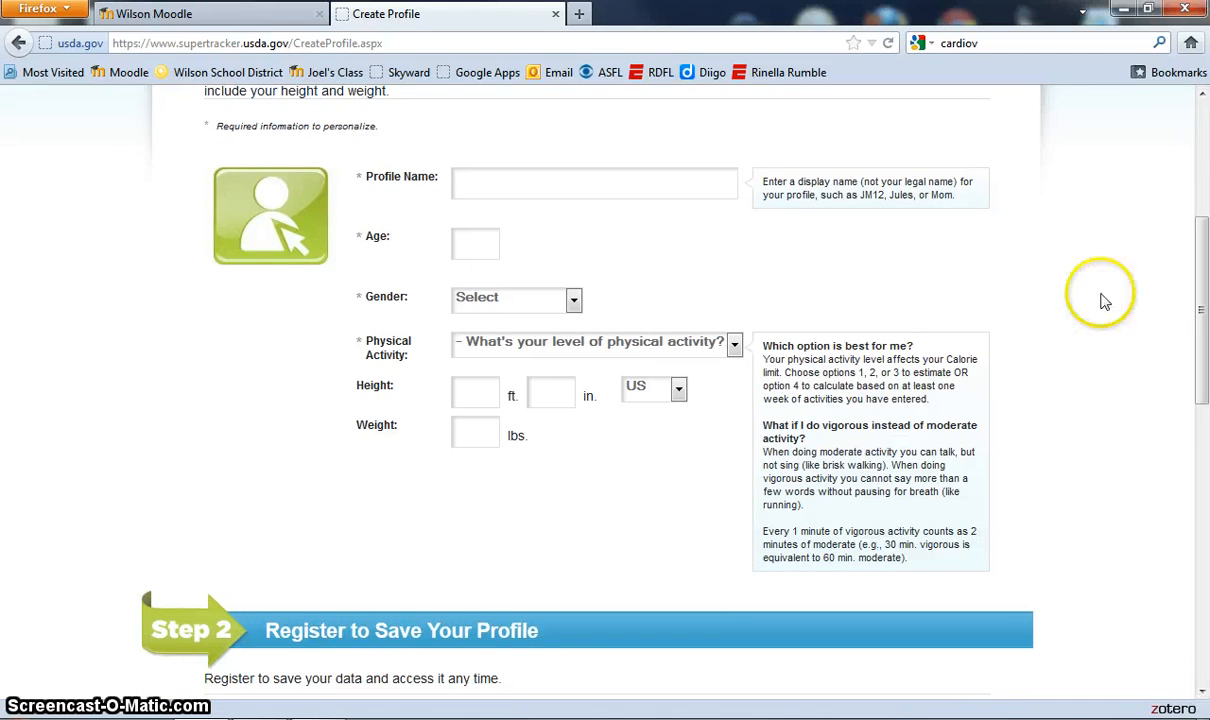
{"action": "mouse_move", "coordinate": [703, 447]}
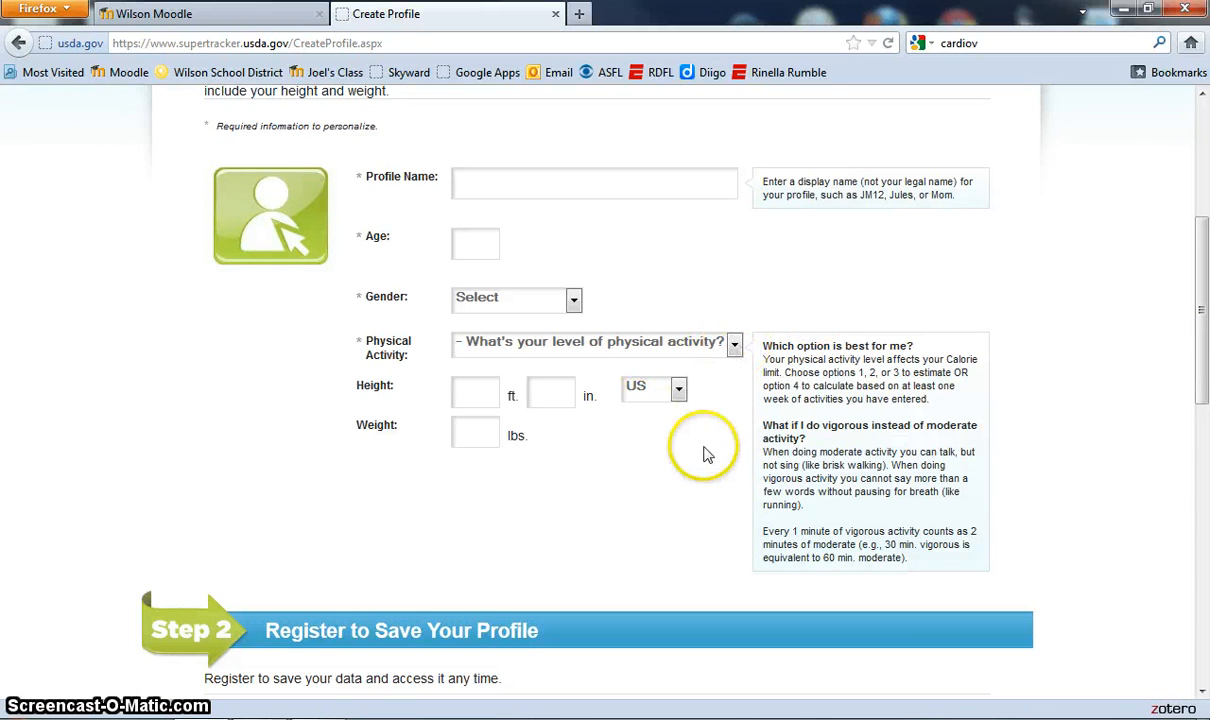
{"action": "scroll", "scroll_direction": "down", "scroll_amount": 3}
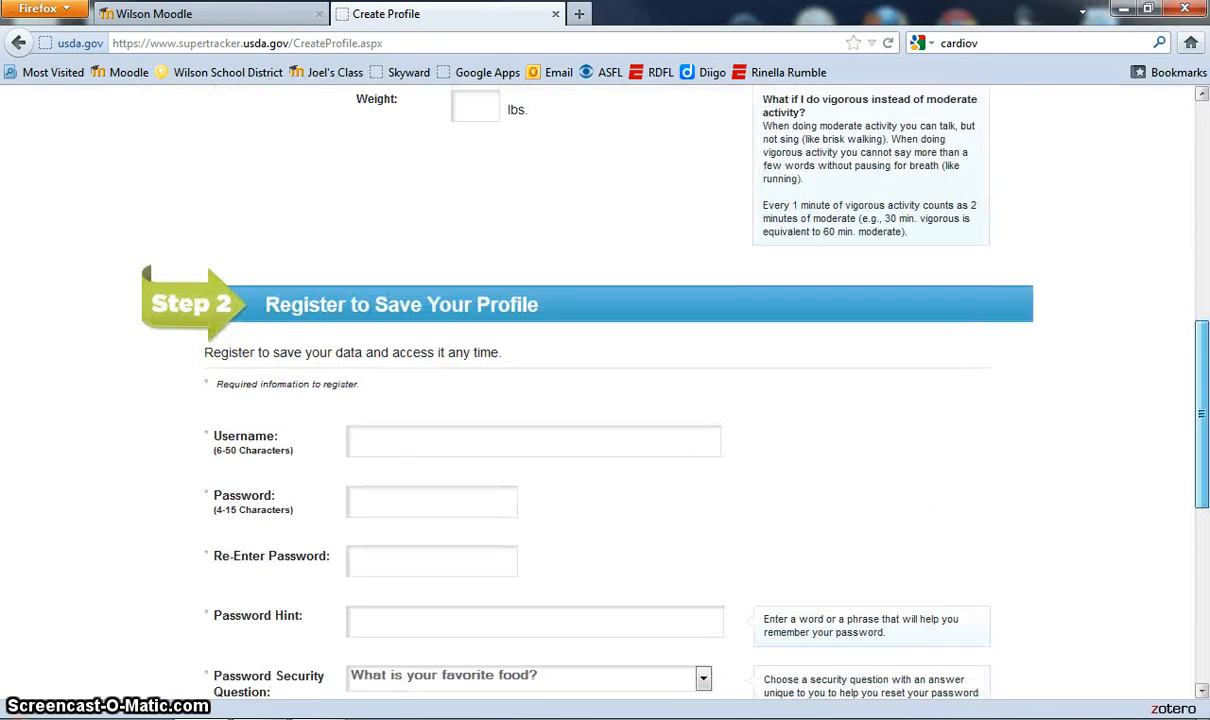
{"action": "scroll", "scroll_direction": "down", "scroll_amount": 3}
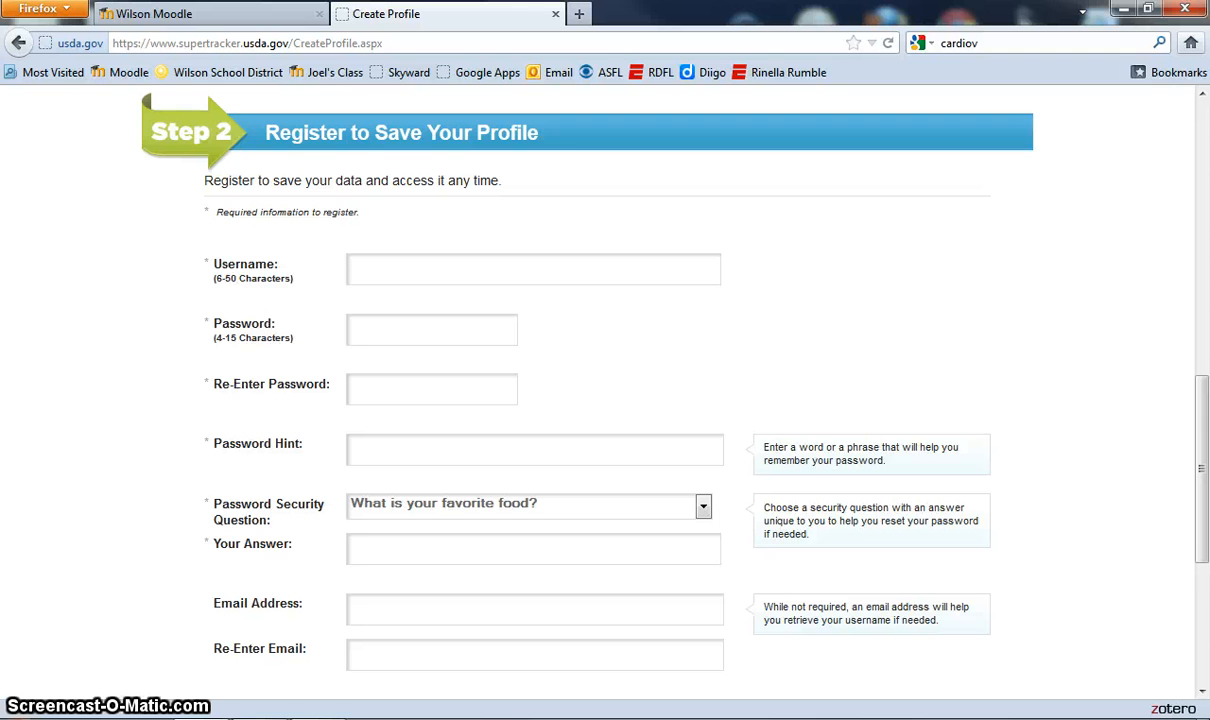
{"action": "mouse_move", "coordinate": [1010, 483]}
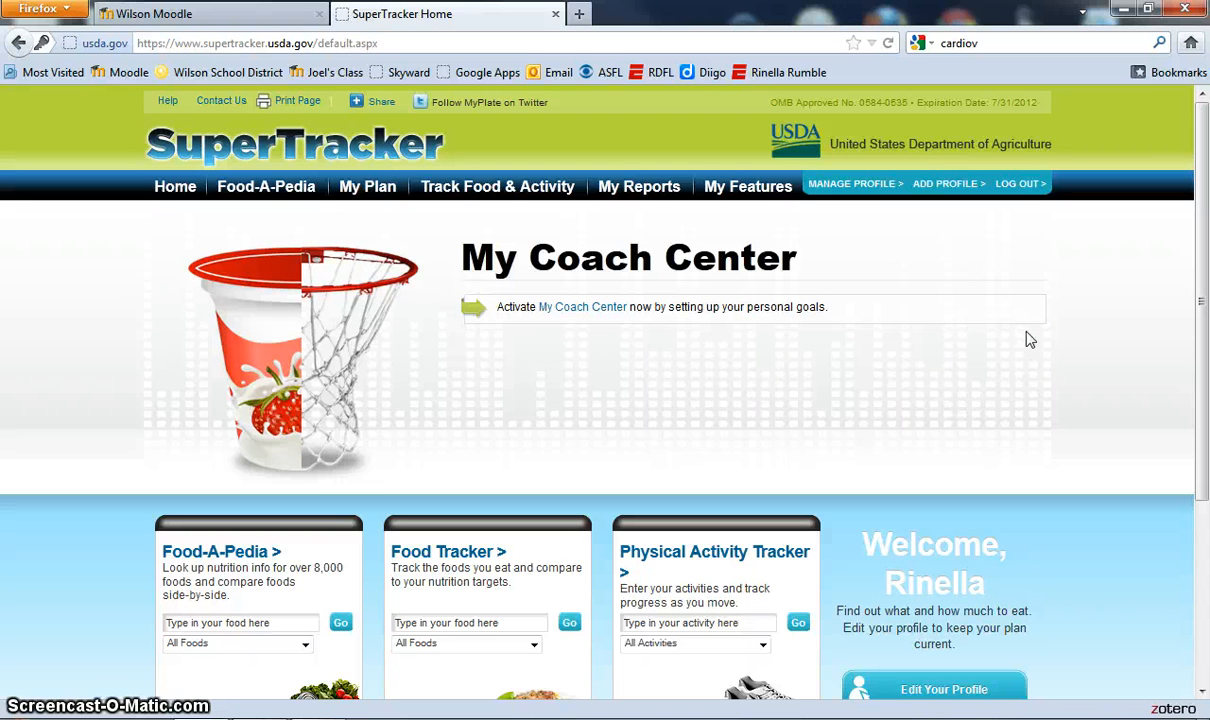
{"action": "mouse_move", "coordinate": [1128, 323]}
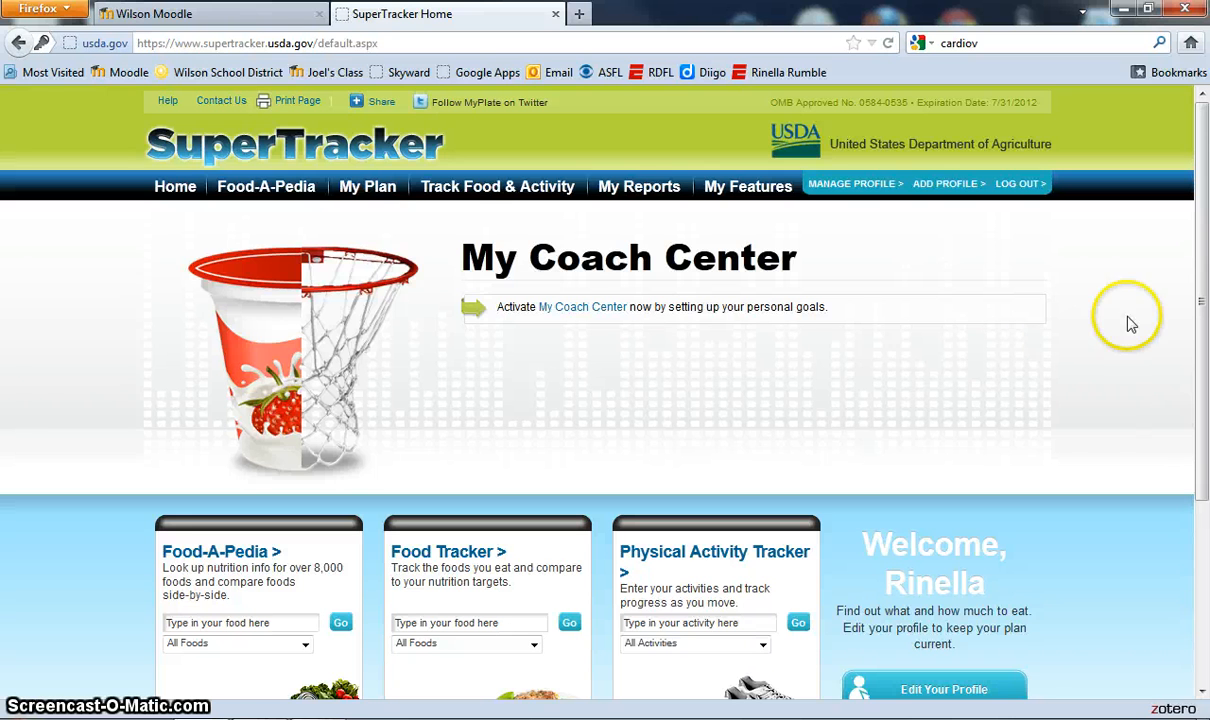
Scroll down the home page and go to the Food Tracker
{"action": "scroll", "scroll_direction": "down", "scroll_amount": 3}
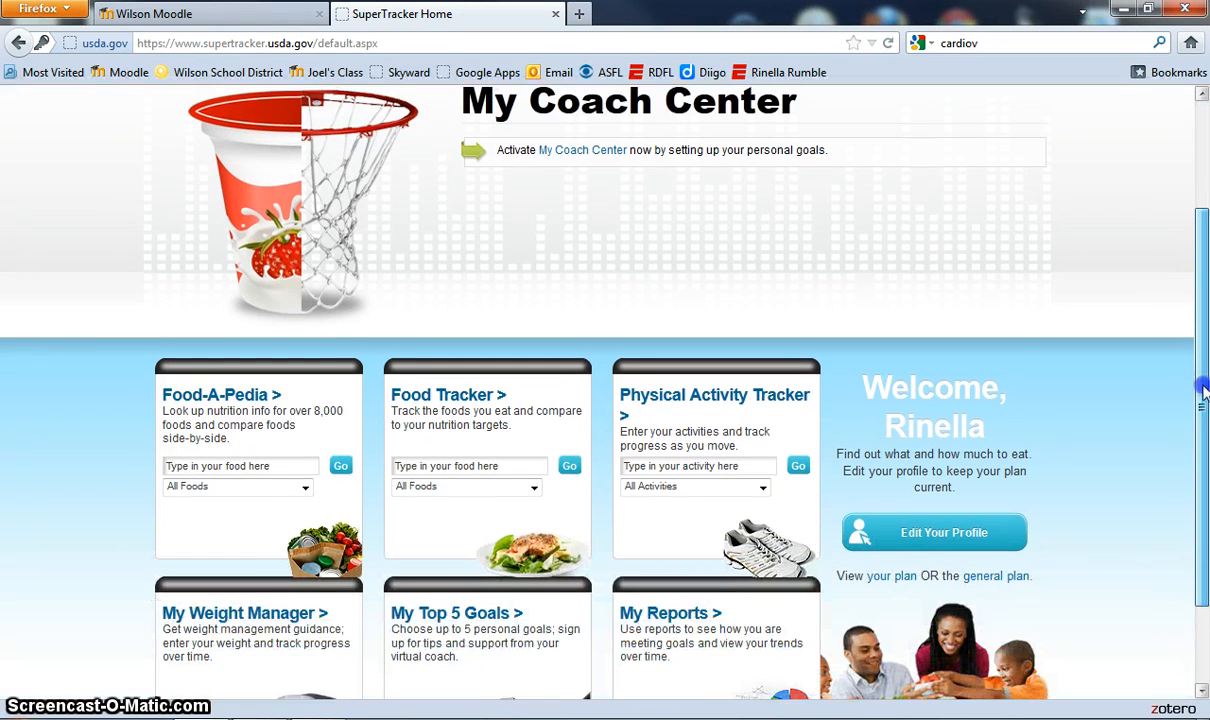
{"action": "scroll", "scroll_direction": "down", "scroll_amount": 3}
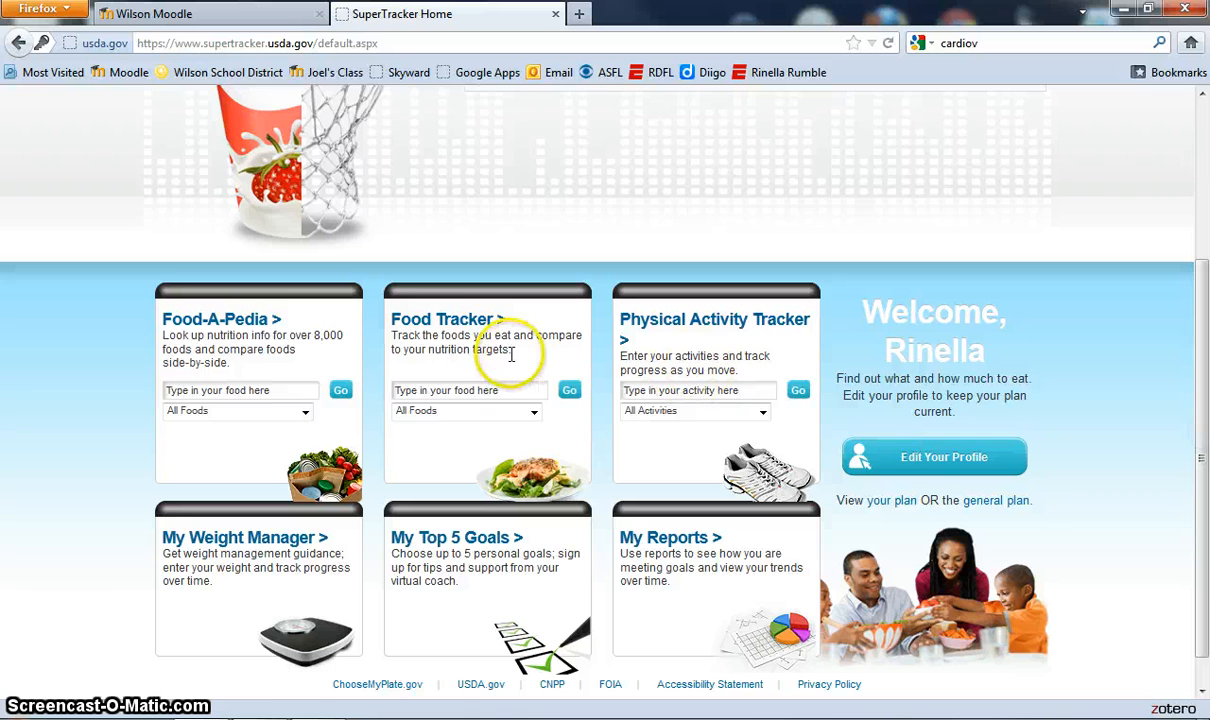
{"action": "mouse_move", "coordinate": [445, 330]}
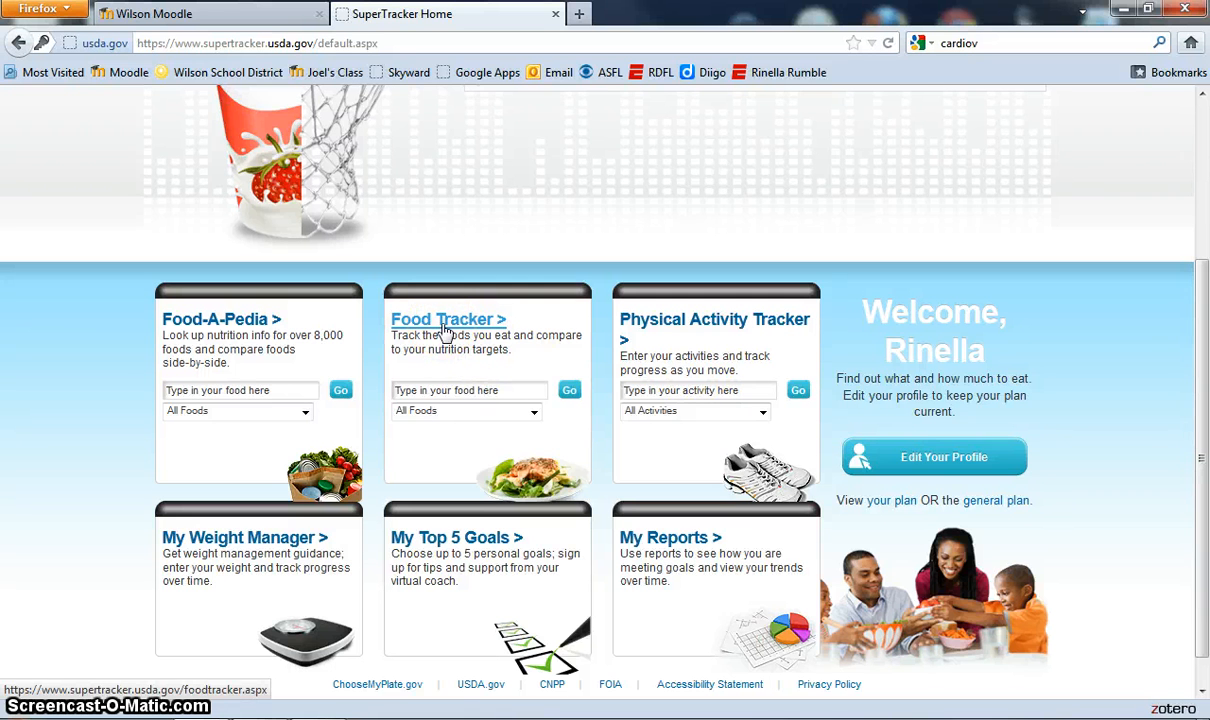
{"action": "left_click", "coordinate": [447, 319]}
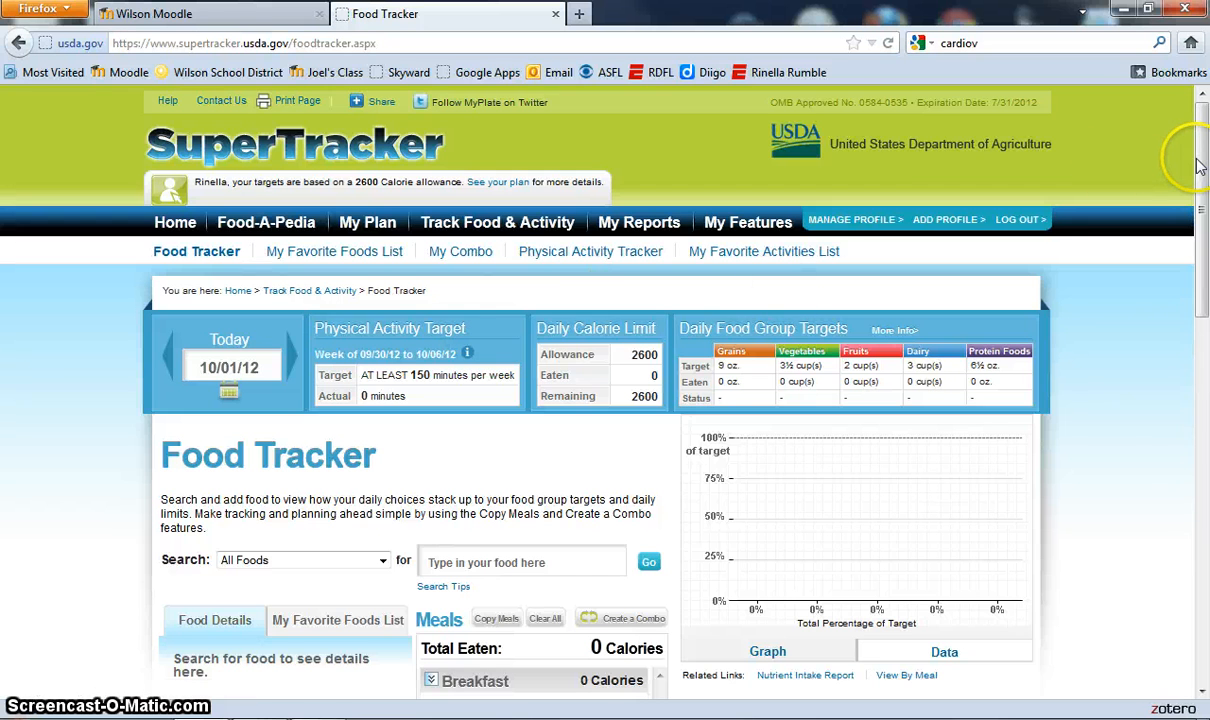
Search 'sp' and open Food Details for meatless marinara spaghetti sauce
{"action": "scroll", "scroll_direction": "down", "scroll_amount": 3}
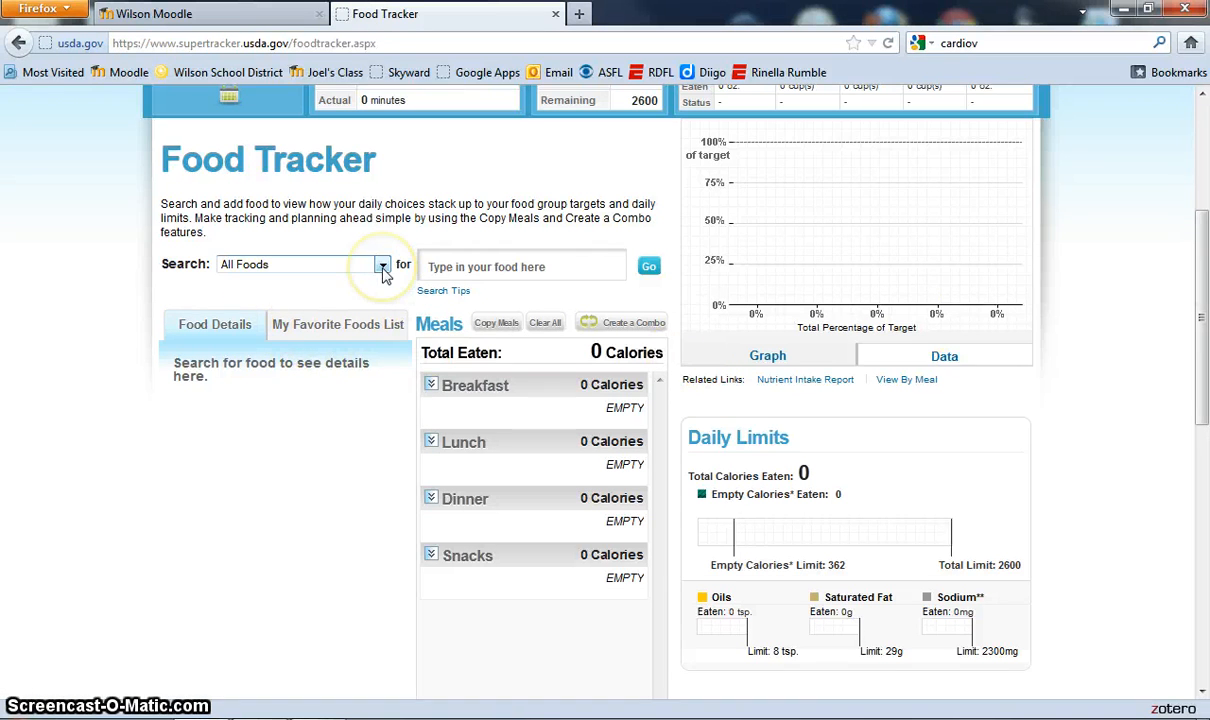
{"action": "left_click", "coordinate": [522, 266]}
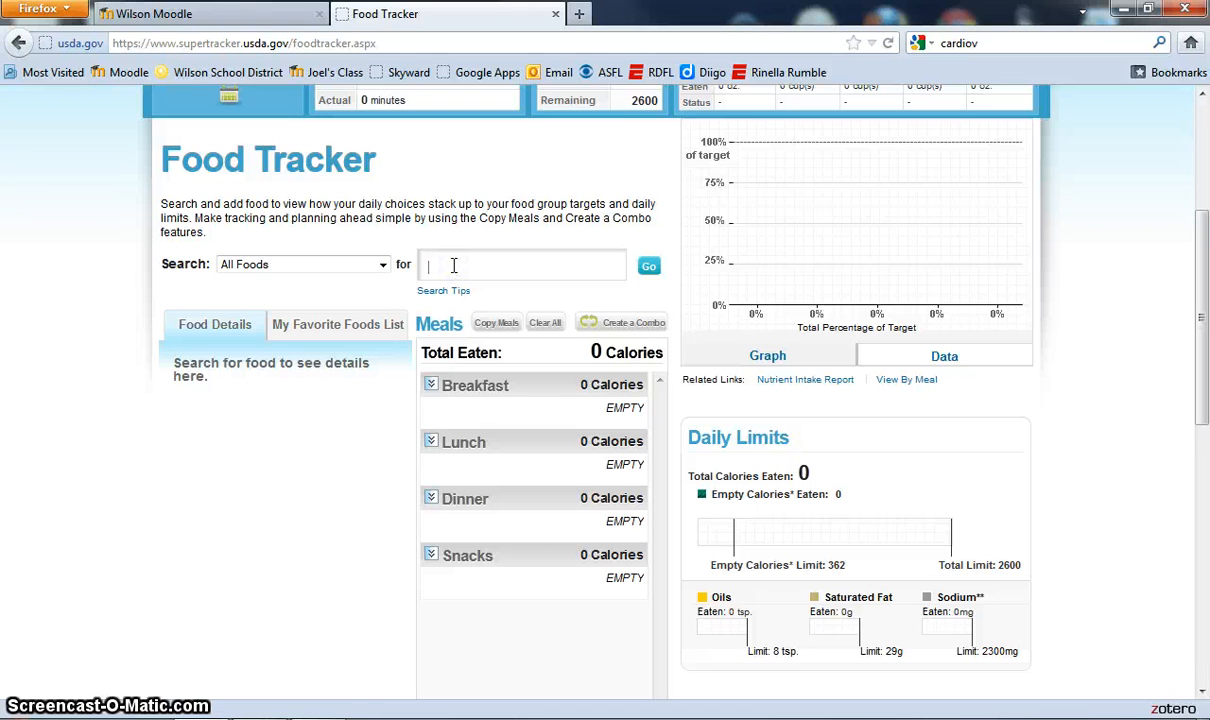
{"action": "type", "text": "spagetti"}
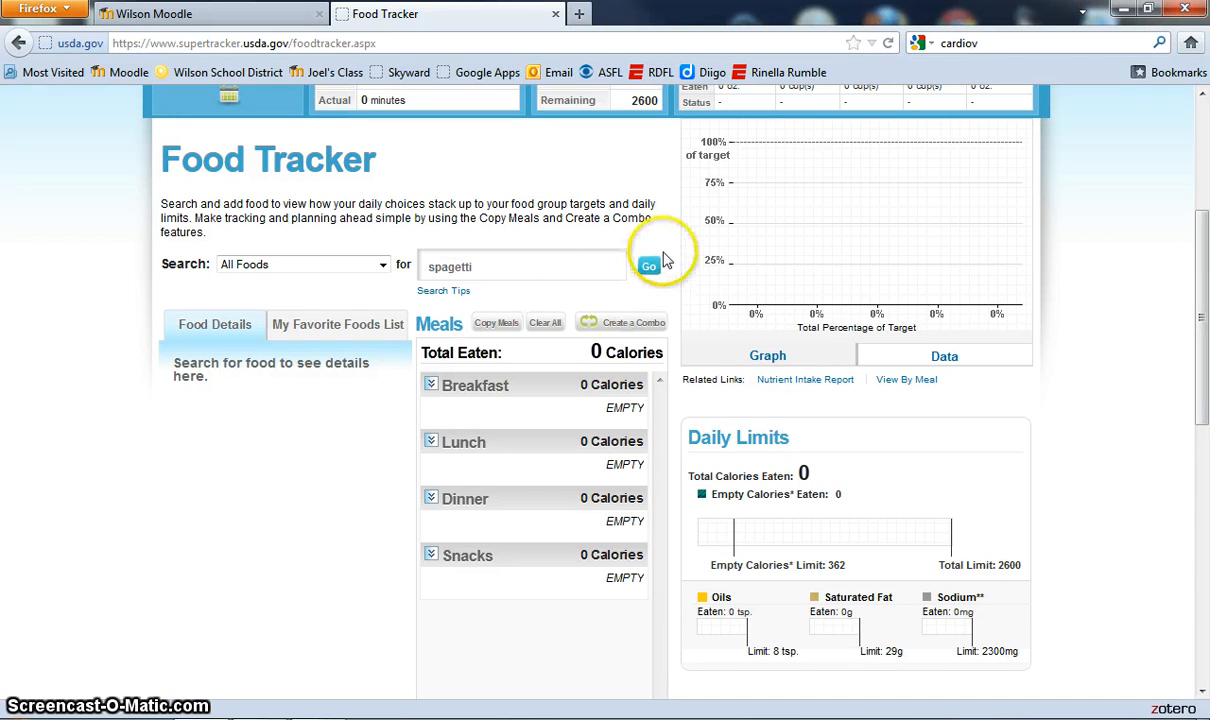
{"action": "left_click", "coordinate": [648, 266]}
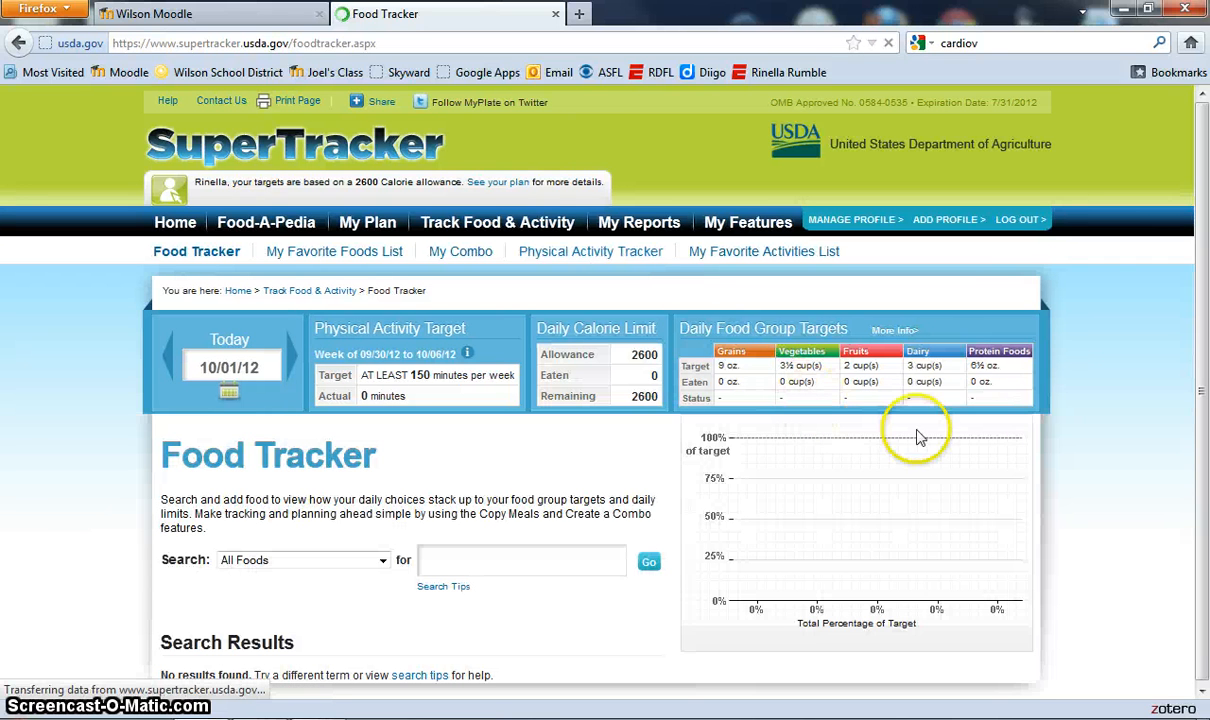
{"action": "scroll", "scroll_direction": "down", "scroll_amount": 3}
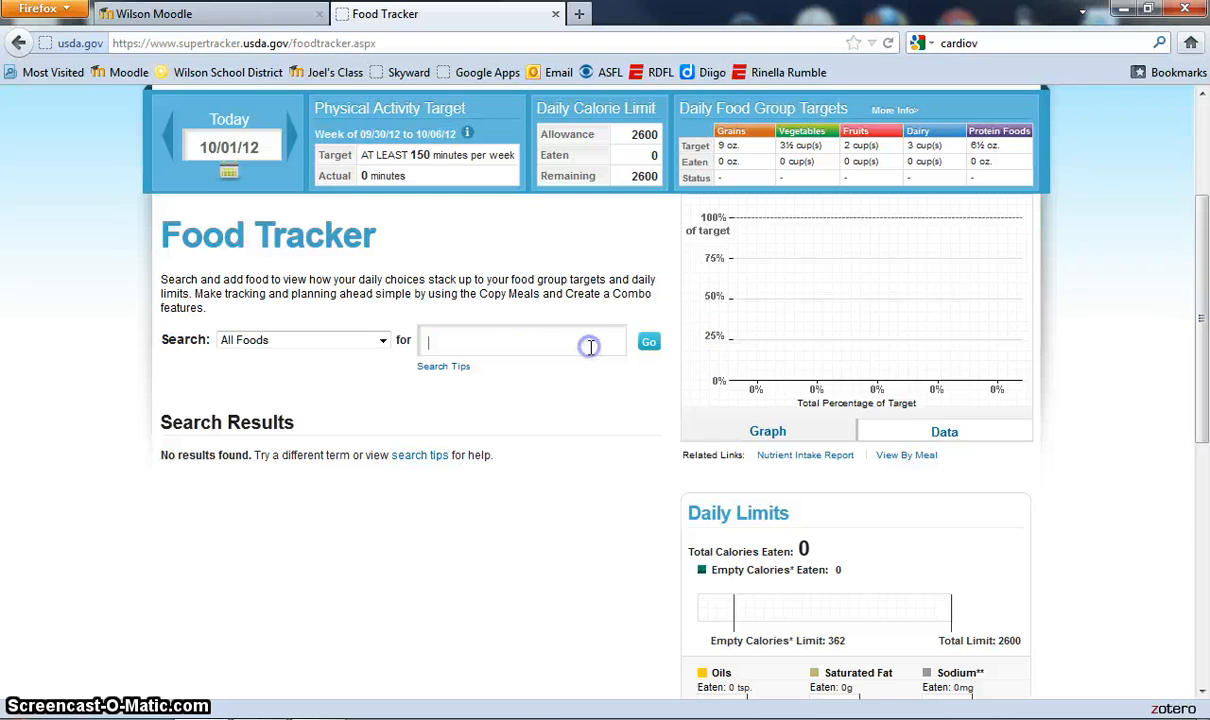
{"action": "type", "text": "sp"}
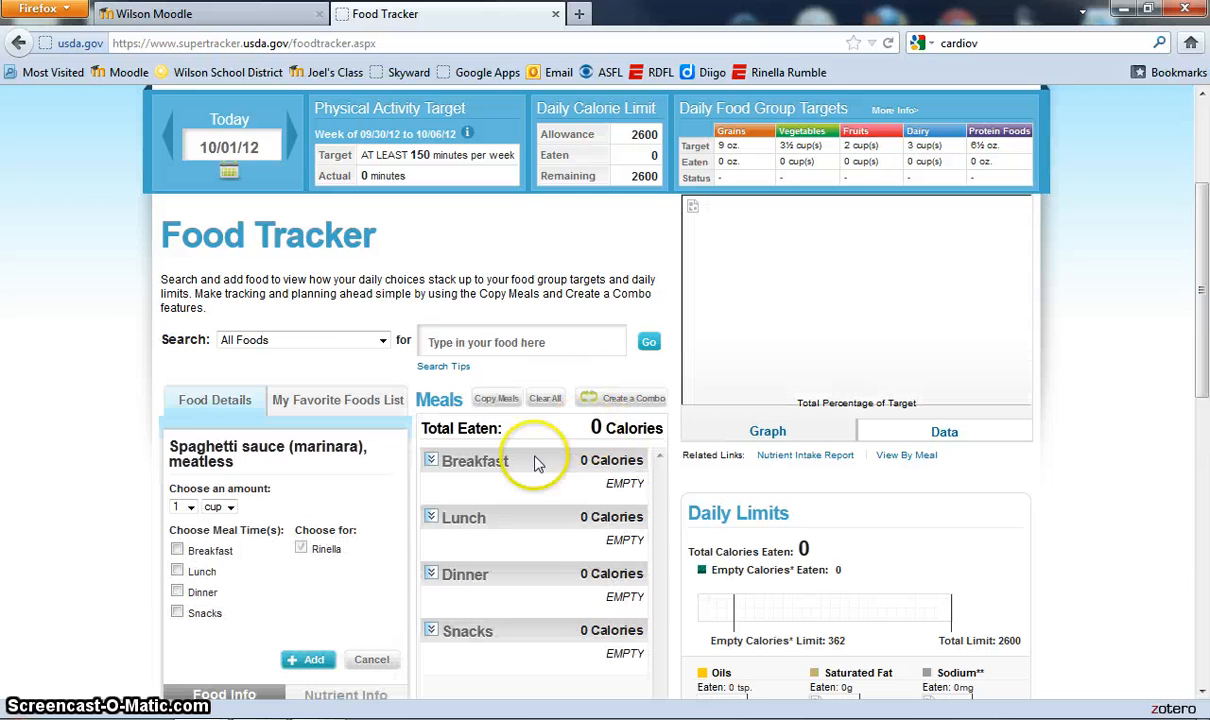
Add 1 cup of the meatless marinara sauce to Lunch, totalling 218 calories
{"action": "left_click", "coordinate": [228, 507]}
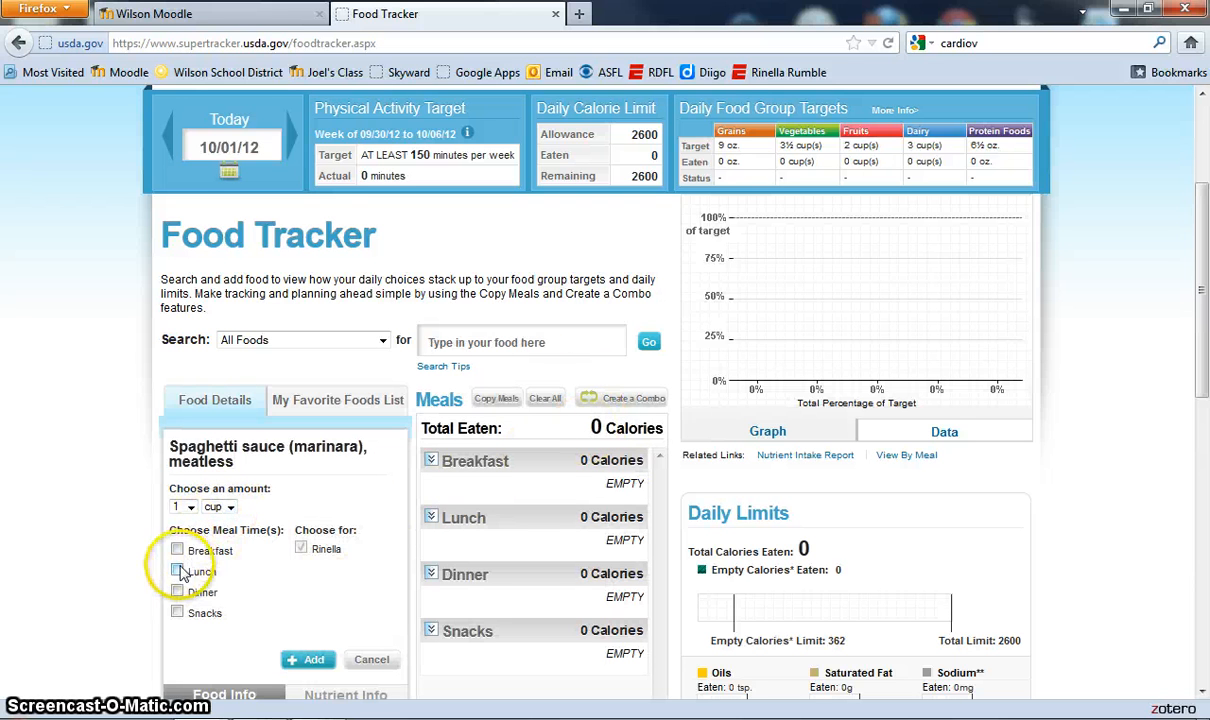
{"action": "left_click", "coordinate": [177, 571]}
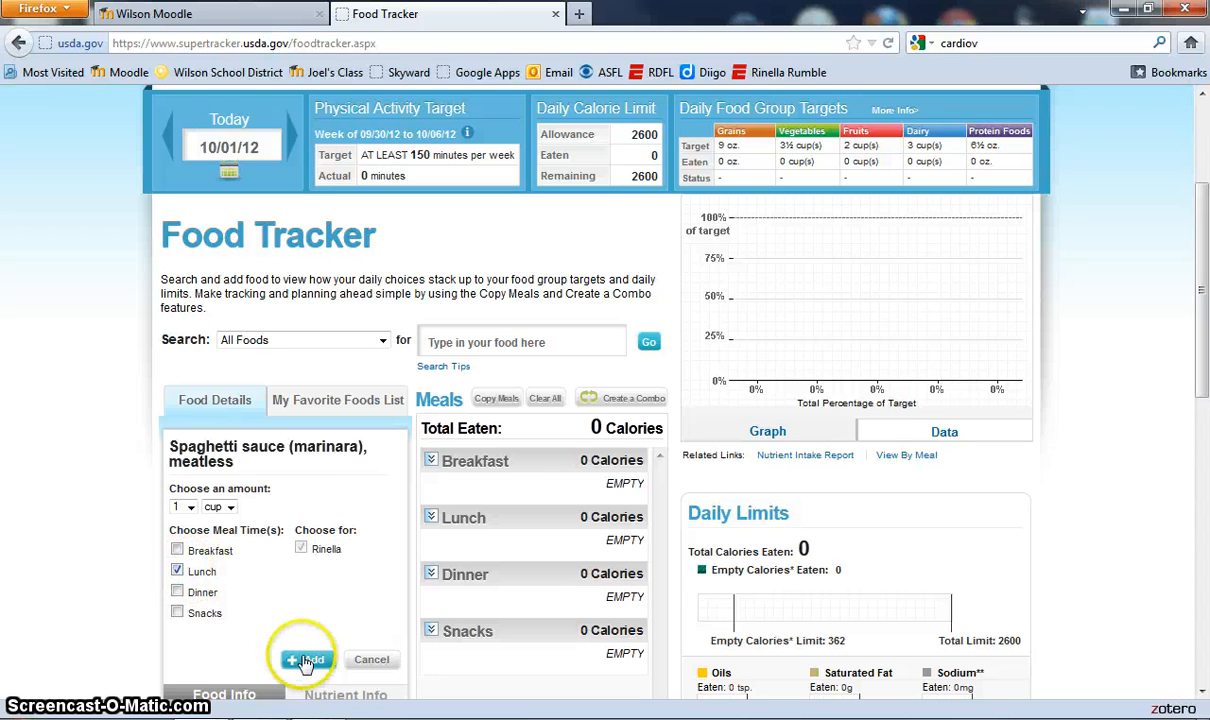
{"action": "left_click", "coordinate": [306, 659]}
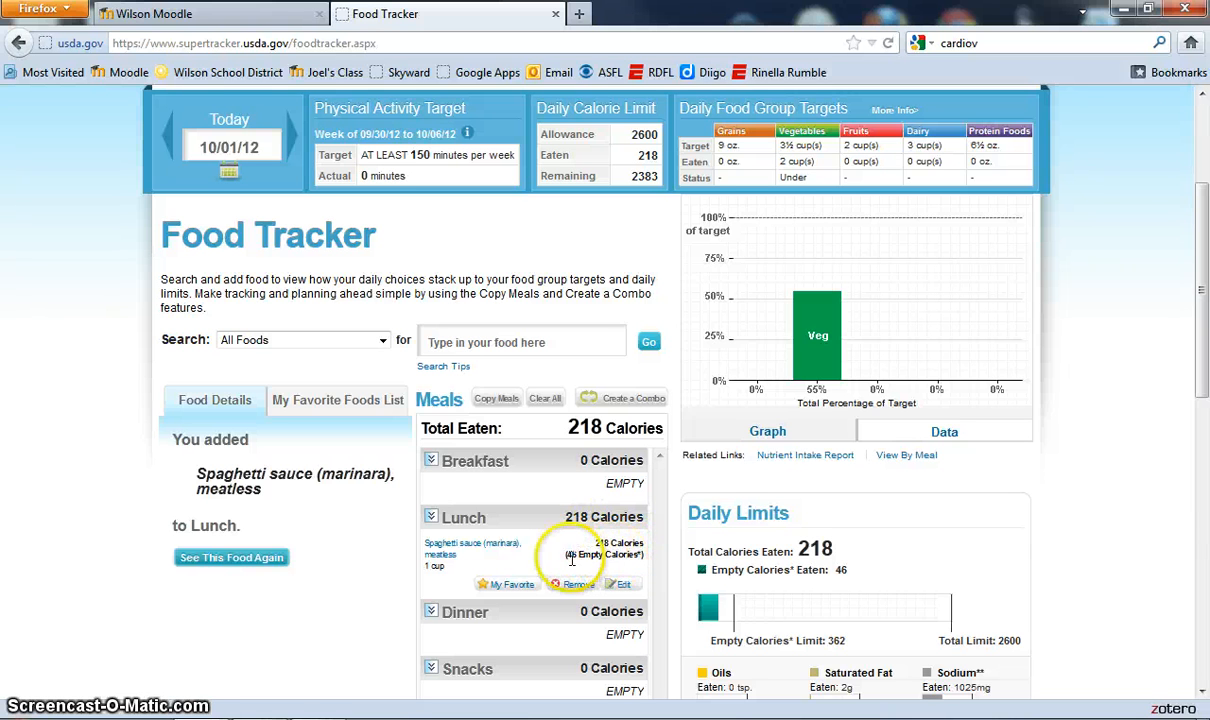
{"action": "mouse_move", "coordinate": [863, 347]}
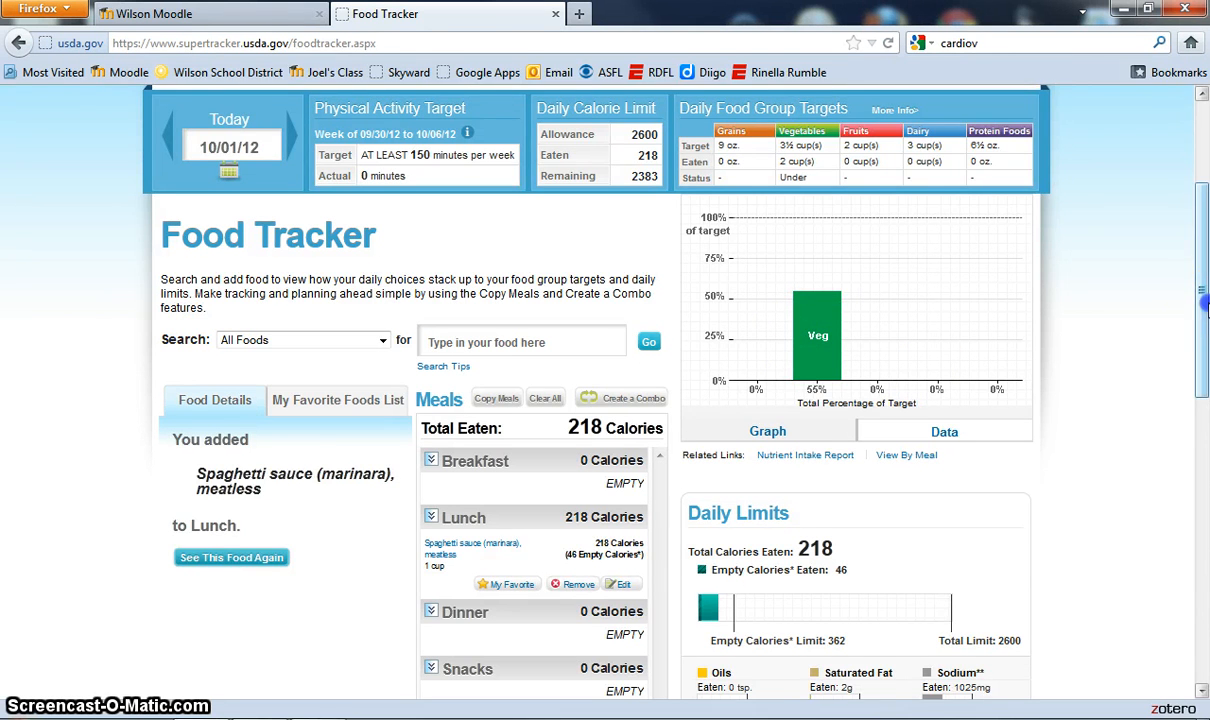
{"action": "scroll", "scroll_direction": "down", "scroll_amount": 3}
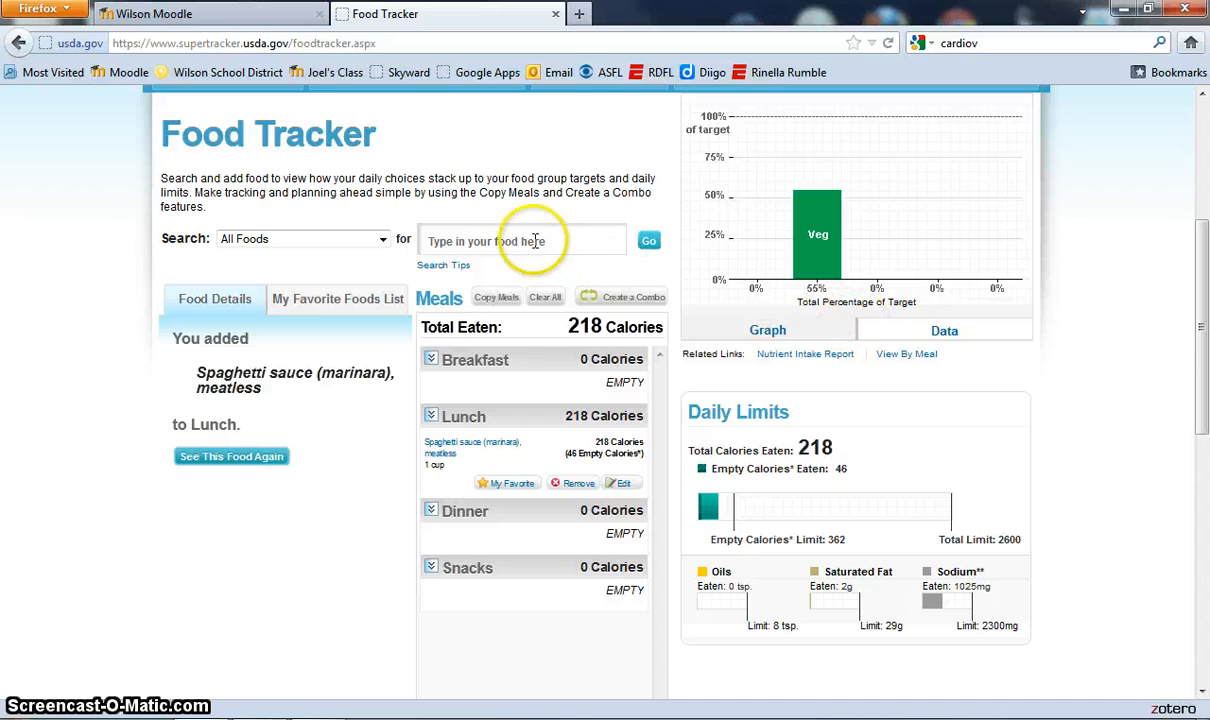
{"action": "left_click", "coordinate": [520, 241]}
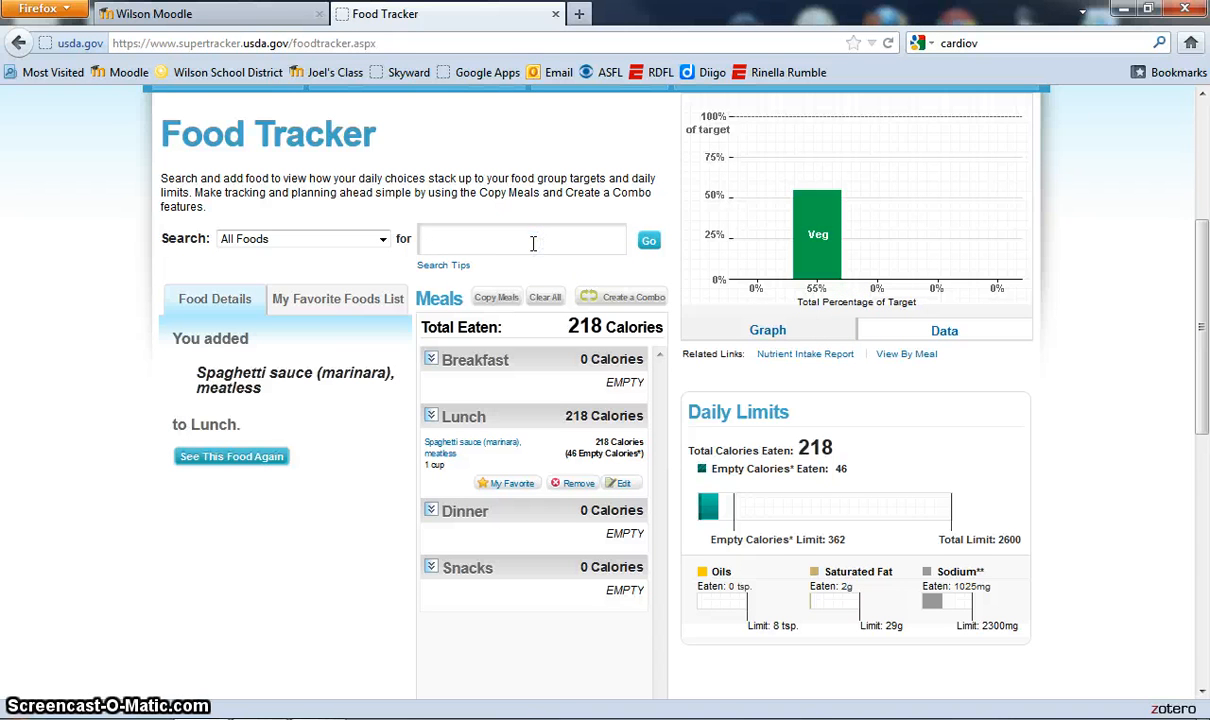
{"action": "left_click", "coordinate": [522, 240]}
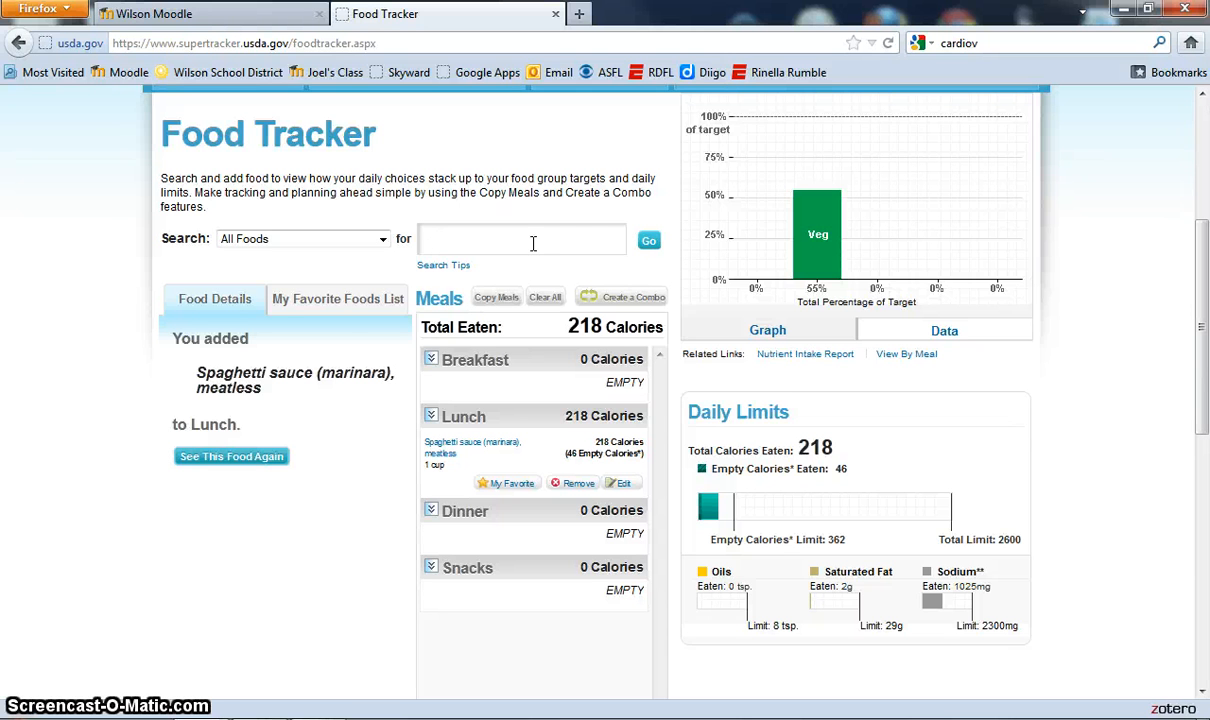
{"action": "scroll", "scroll_direction": "down", "scroll_amount": 3}
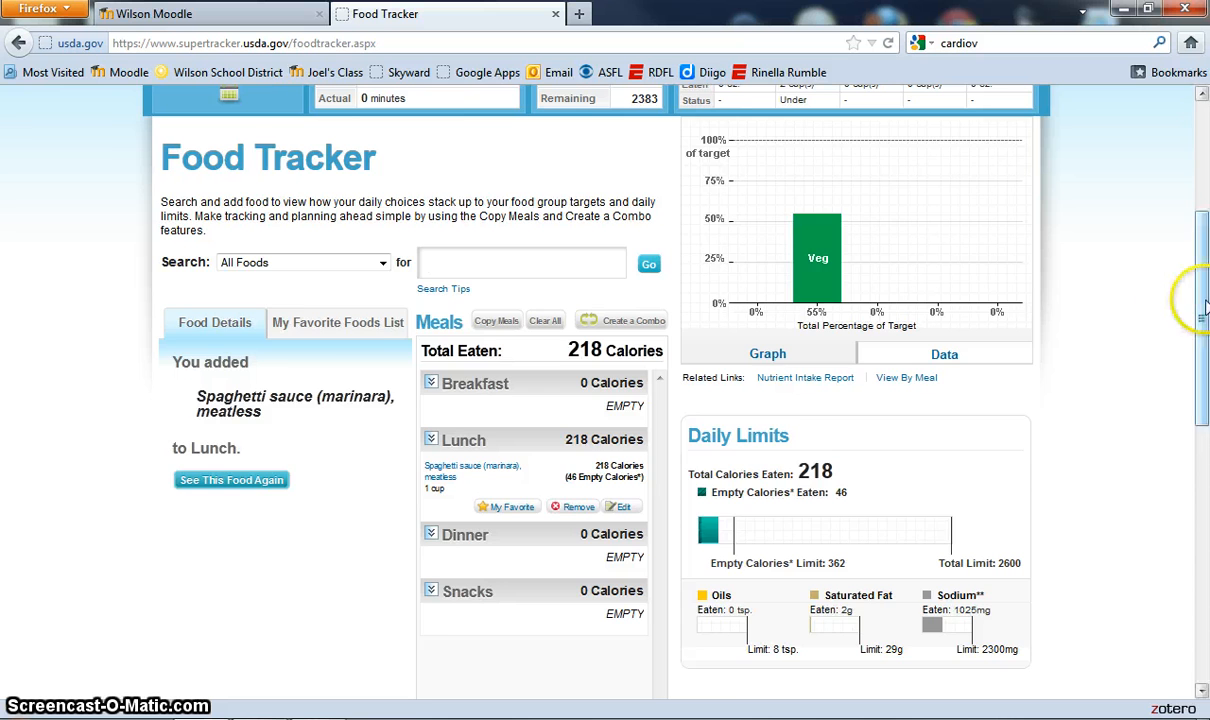
{"action": "scroll", "scroll_direction": "up", "scroll_amount": 3}
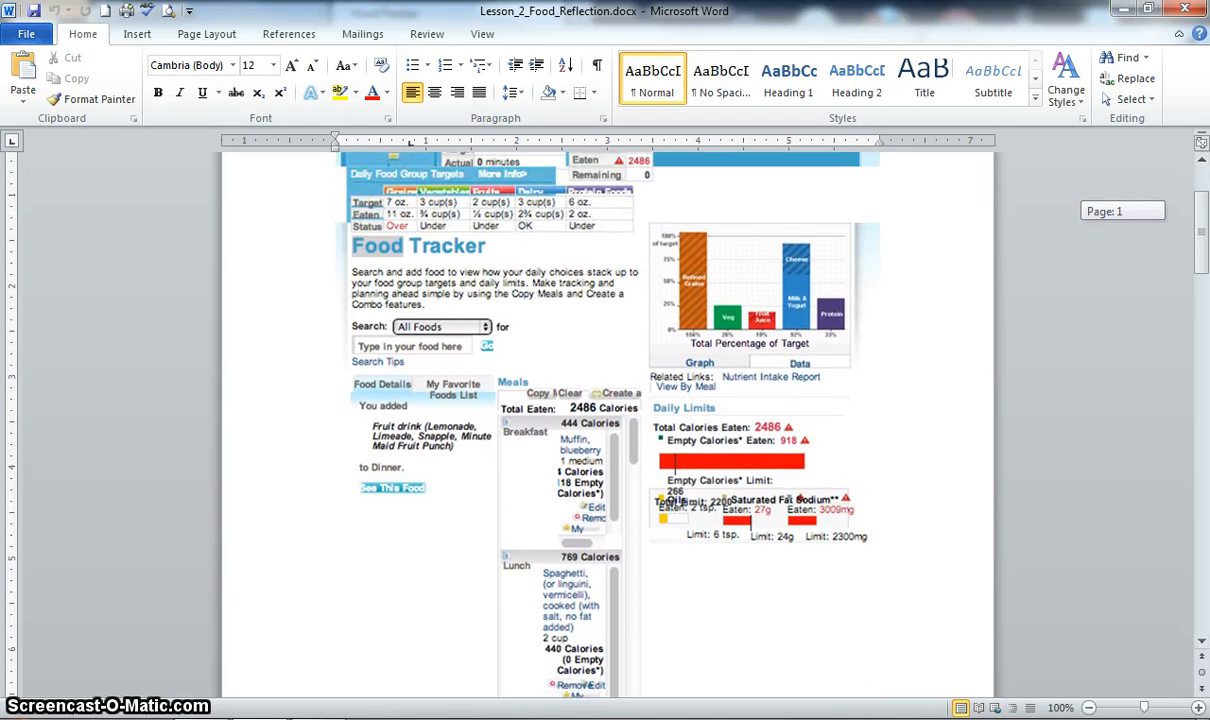
Scroll Lesson_2_Food_Reflection.docx to the 2012-calorie second-day snapshot and its reflection
{"action": "scroll", "scroll_direction": "down", "scroll_amount": 3}
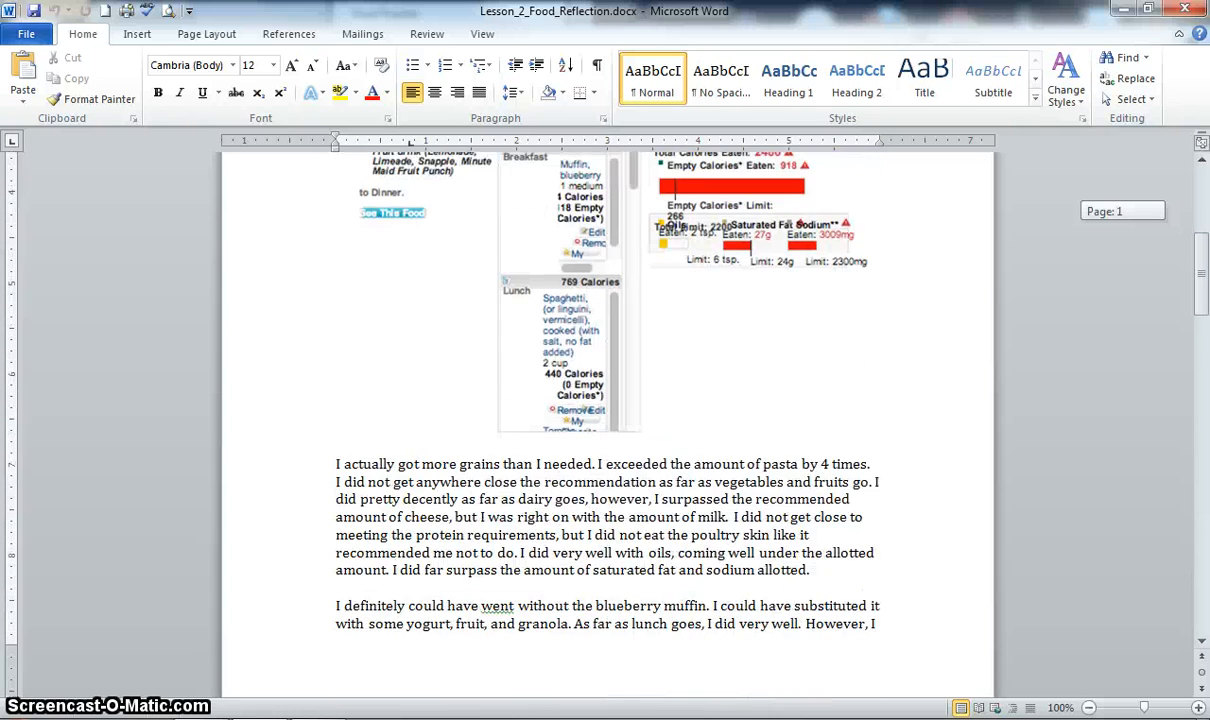
{"action": "scroll", "scroll_direction": "down", "scroll_amount": 3}
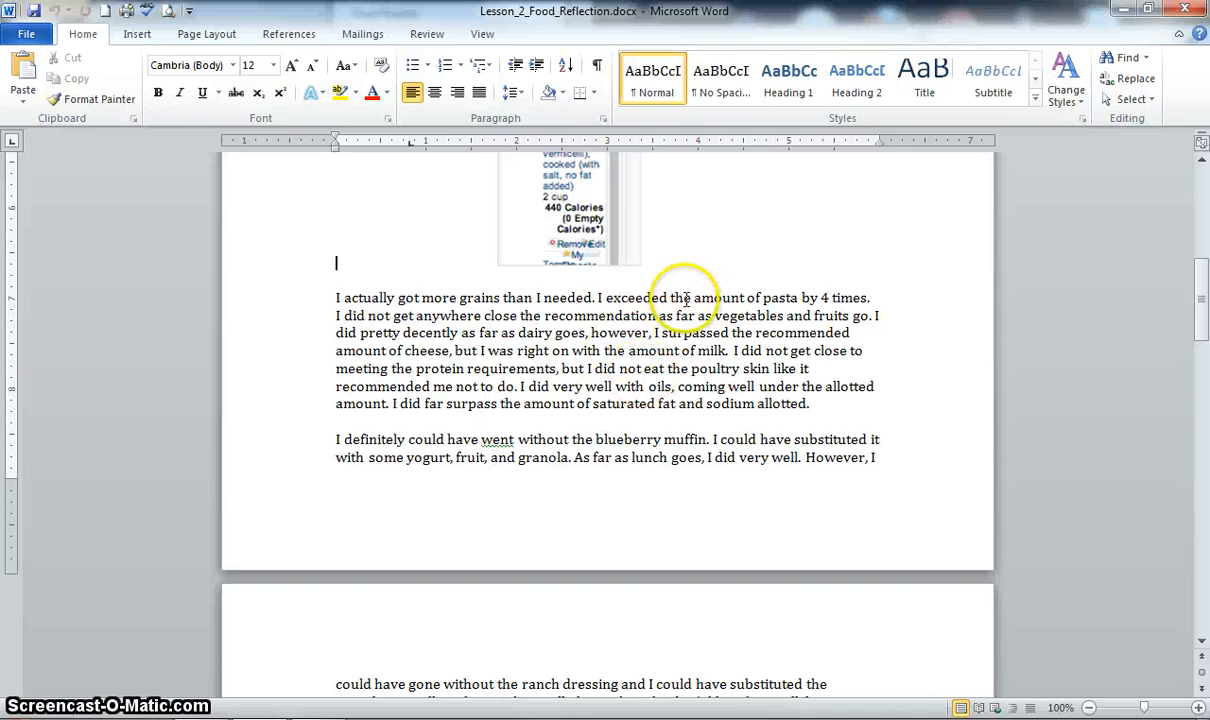
{"action": "mouse_move", "coordinate": [670, 375]}
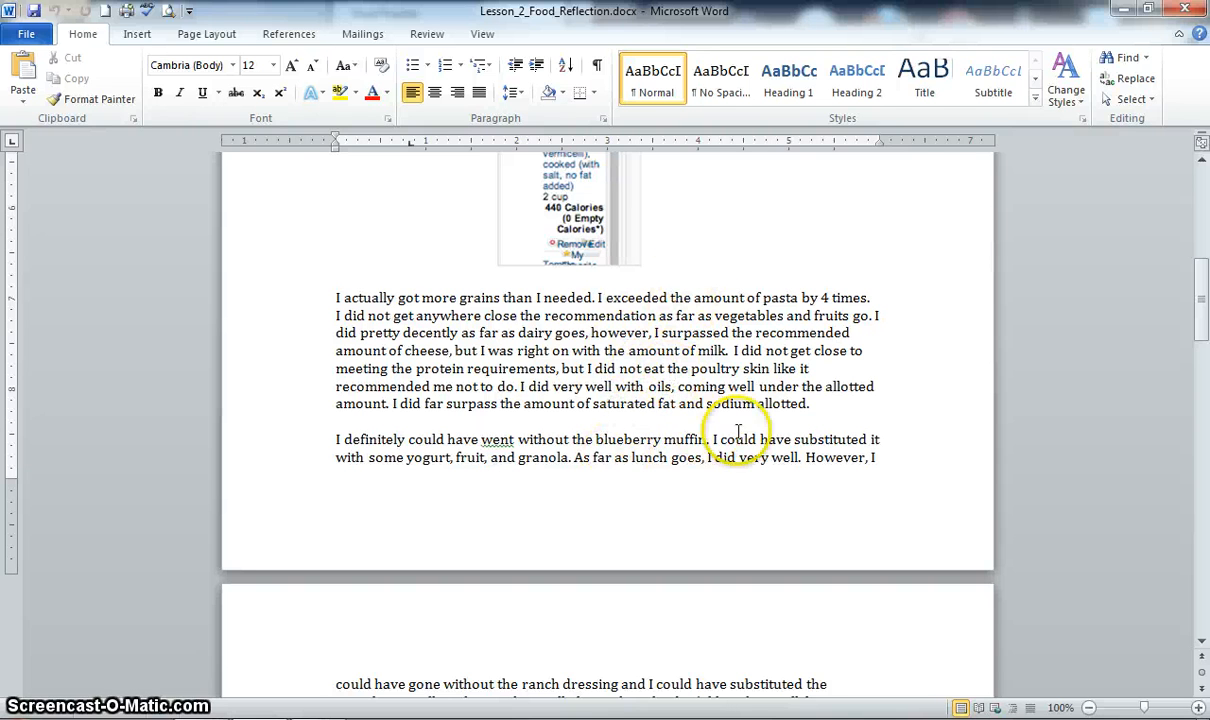
{"action": "scroll", "scroll_direction": "down", "scroll_amount": 3}
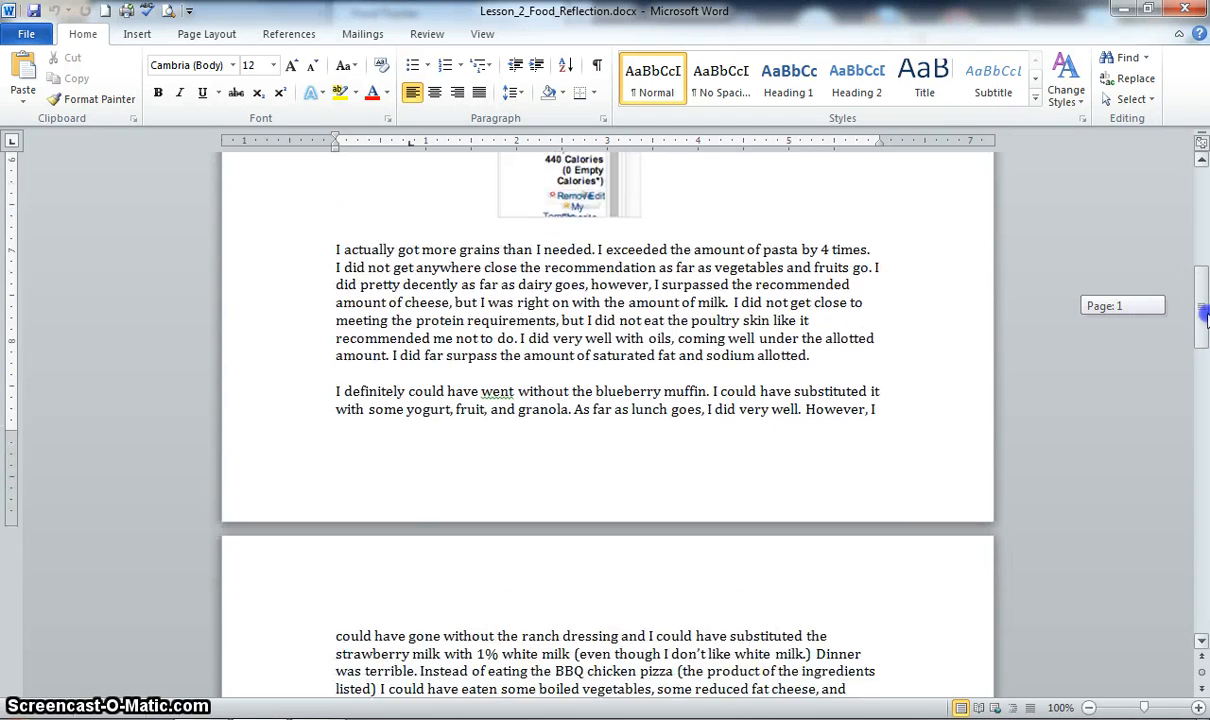
{"action": "scroll", "scroll_direction": "down", "scroll_amount": 3}
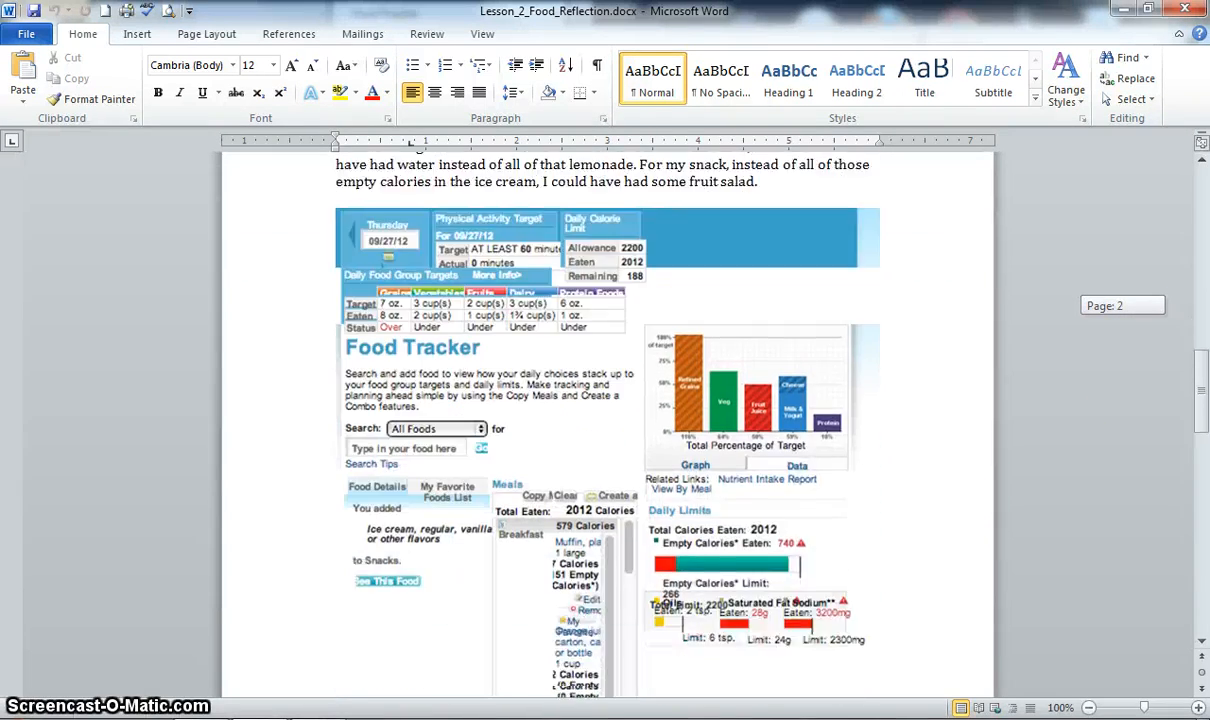
{"action": "scroll", "scroll_direction": "down", "scroll_amount": 3}
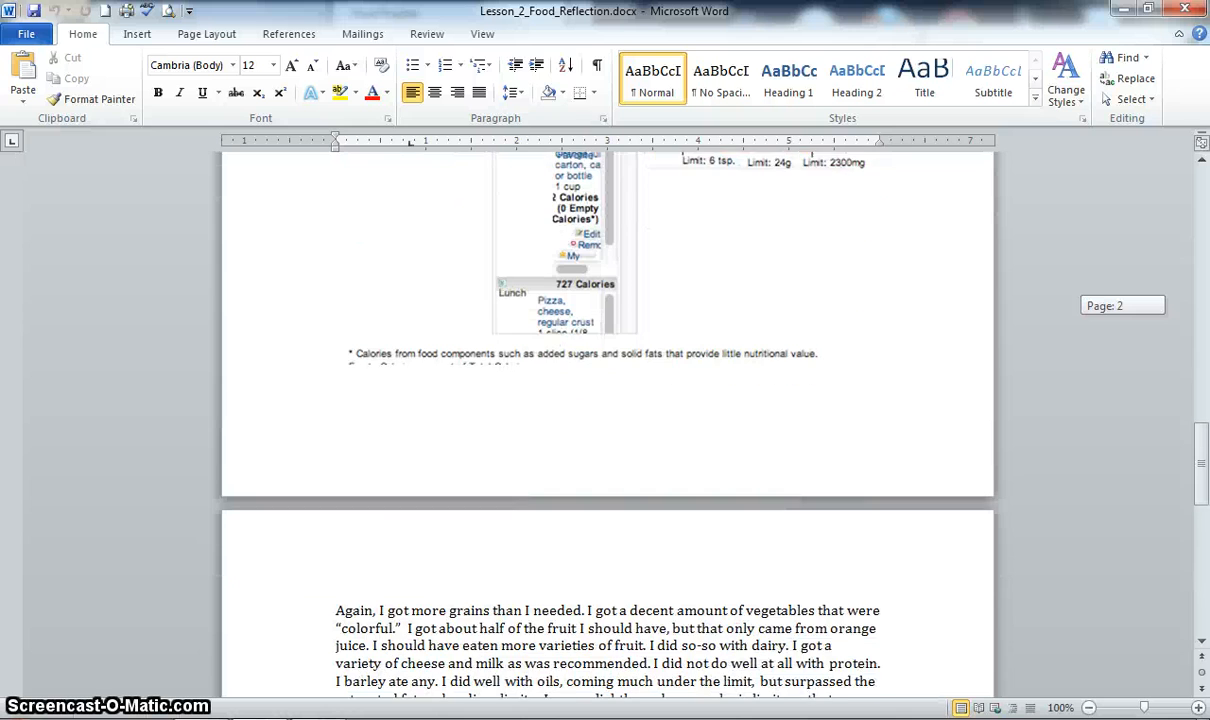